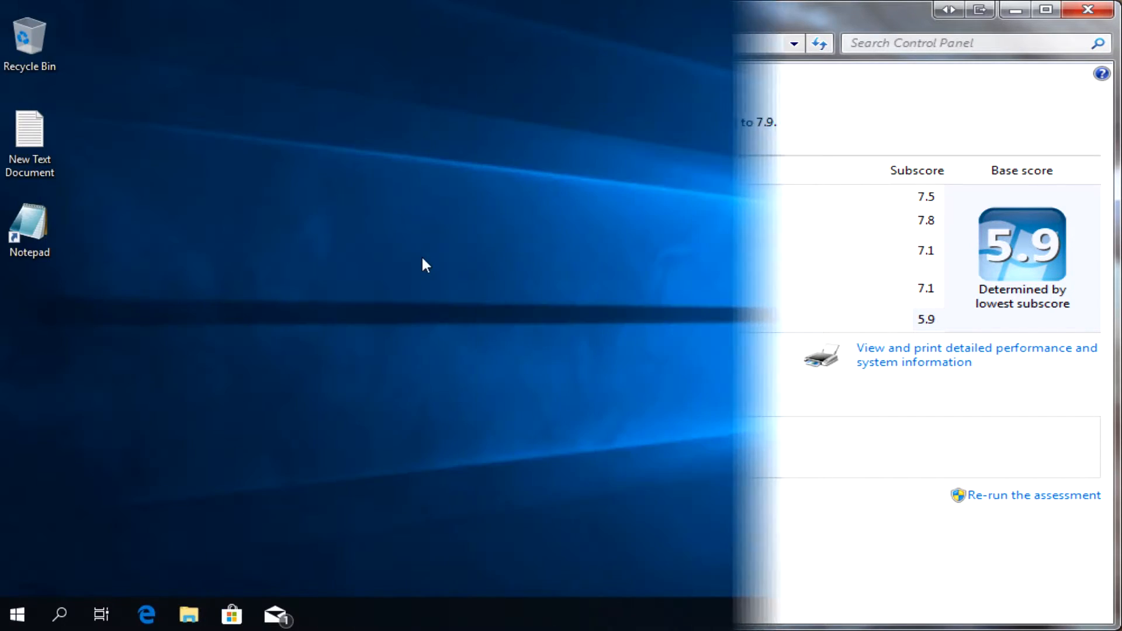
# Step: Search for powershell and run Windows PowerShell as administrator, approving the UAC prompt
pyautogui.click(1087, 9)
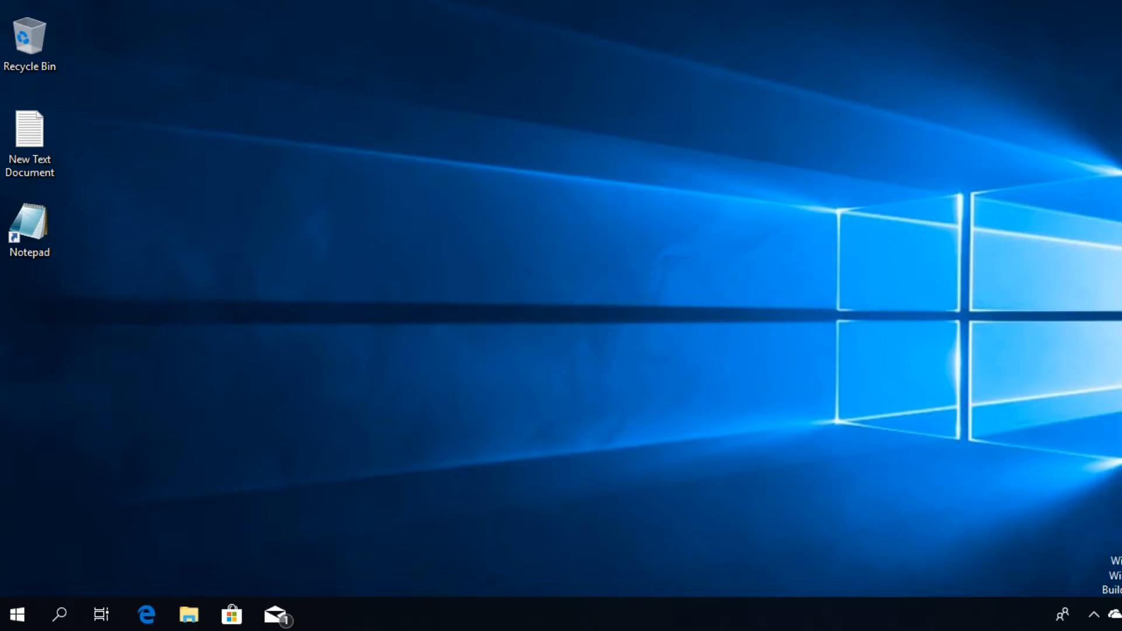
pyautogui.moveTo(315, 350)
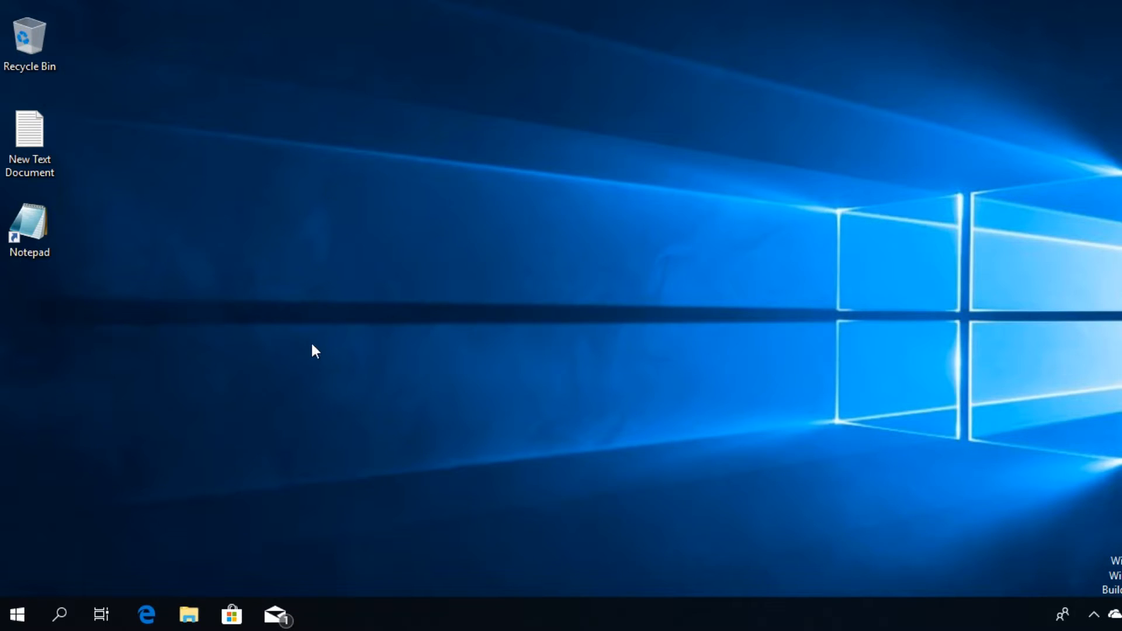
pyautogui.moveTo(318, 370)
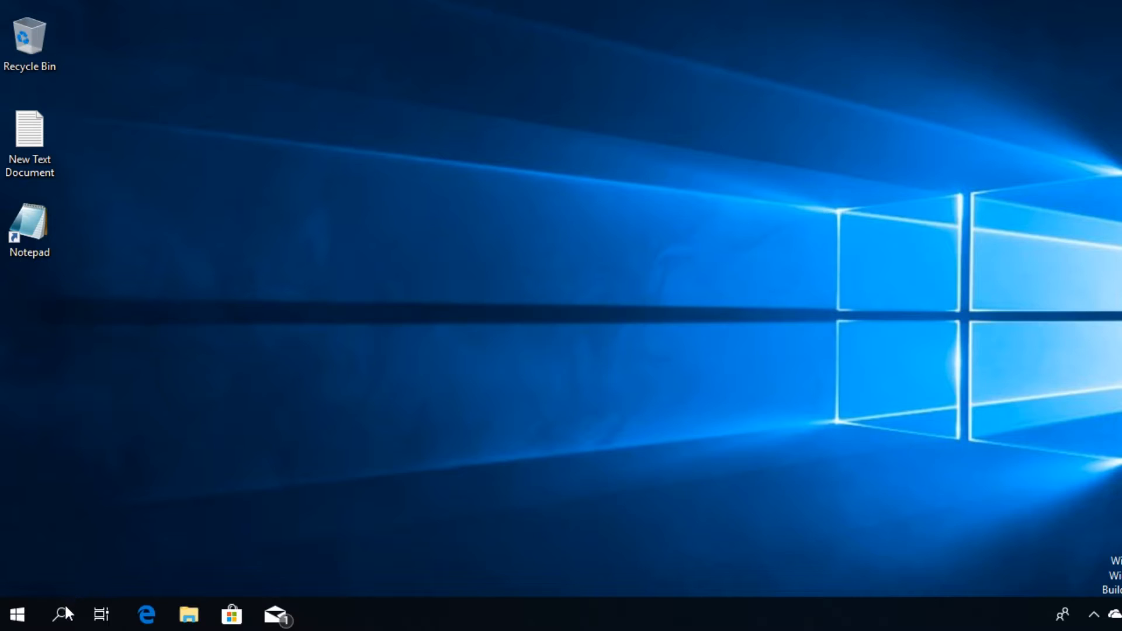
pyautogui.click(61, 614)
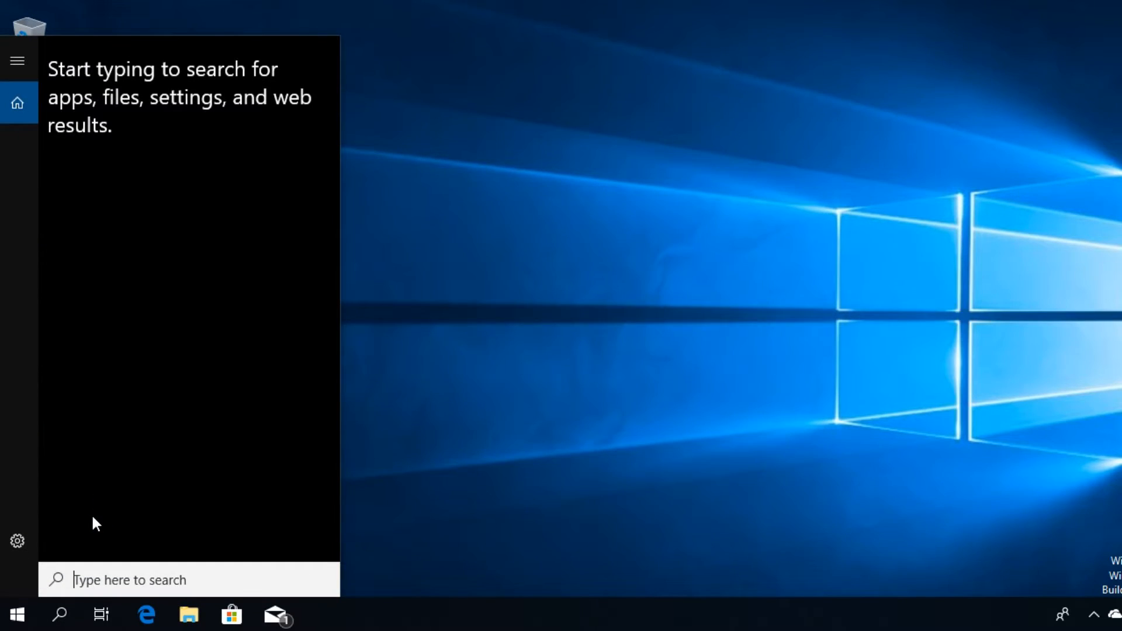
pyautogui.write('powershell')
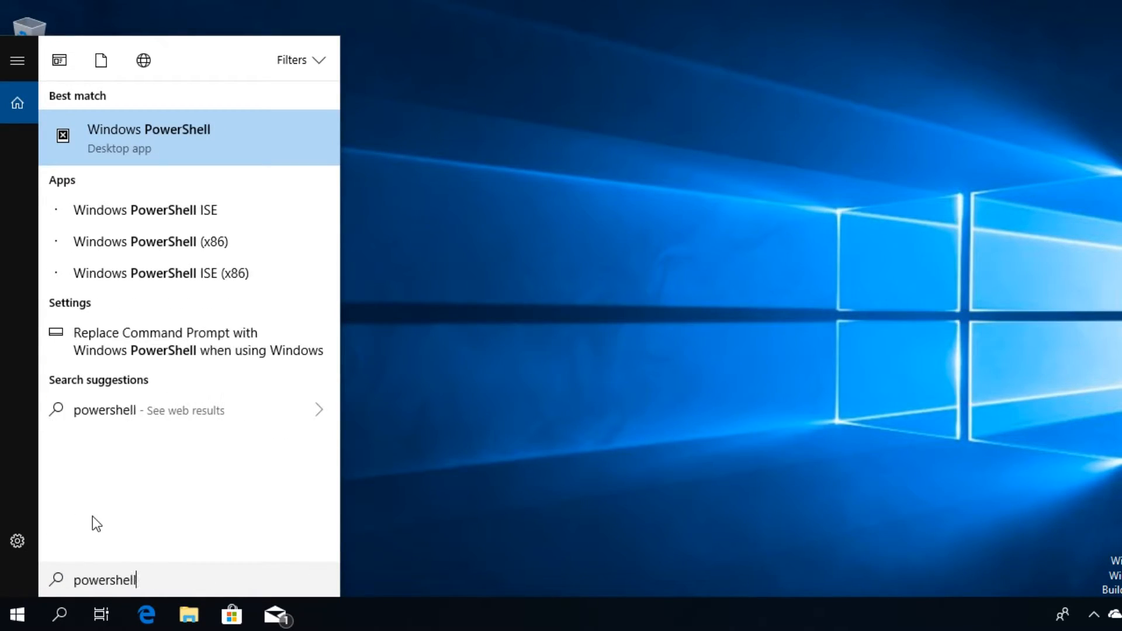
pyautogui.rightClick(148, 137)
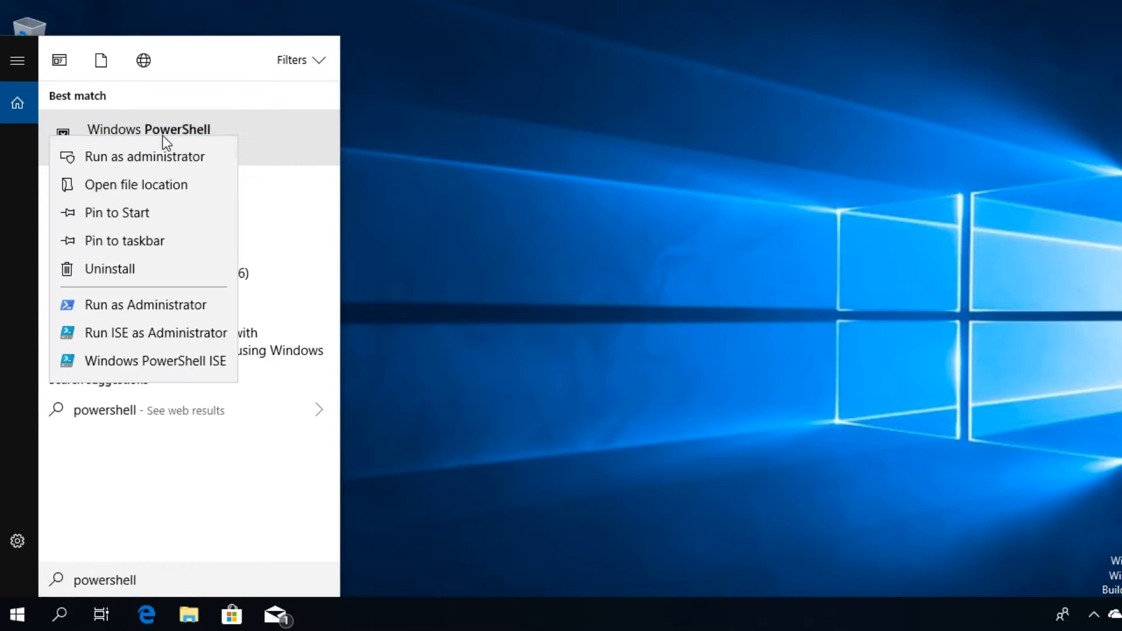
pyautogui.click(143, 156)
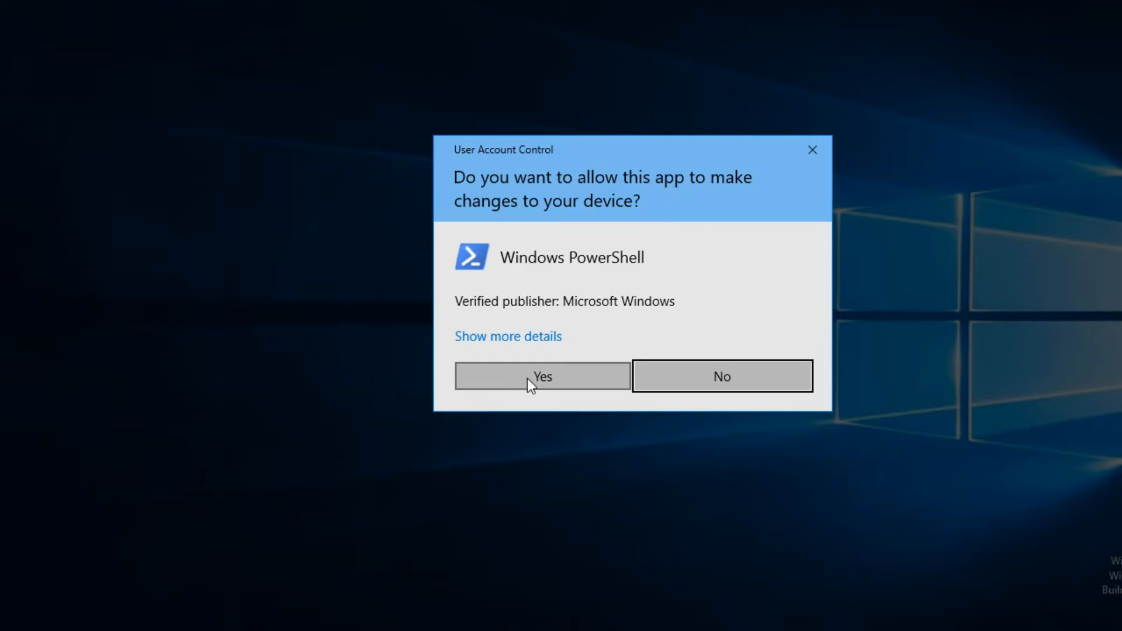
pyautogui.click(542, 376)
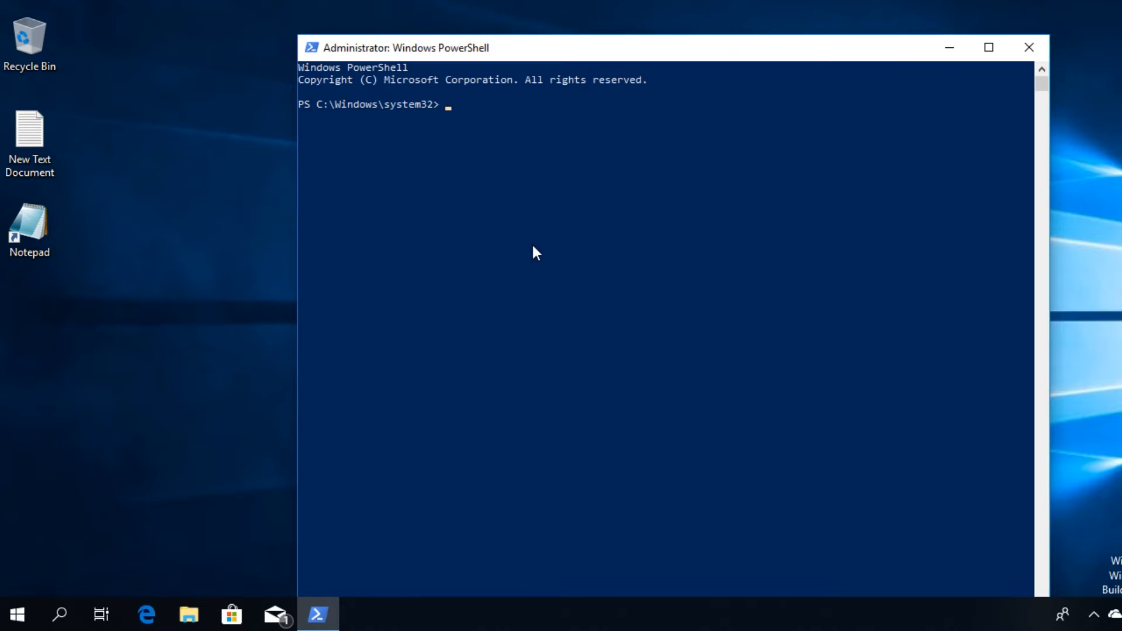
# Step: Enter the command 'Get-WmiObject -class Win32_WinSAT' at the elevated prompt
pyautogui.write('Get-WmiObject -class Win32_WinSAT')
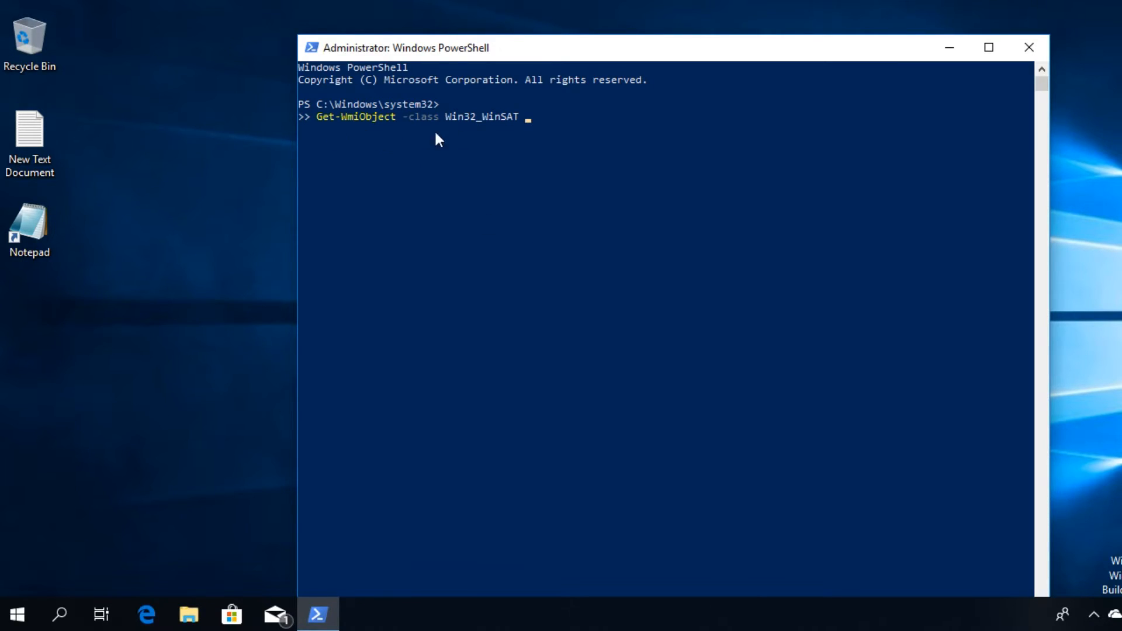
pyautogui.moveTo(460, 248)
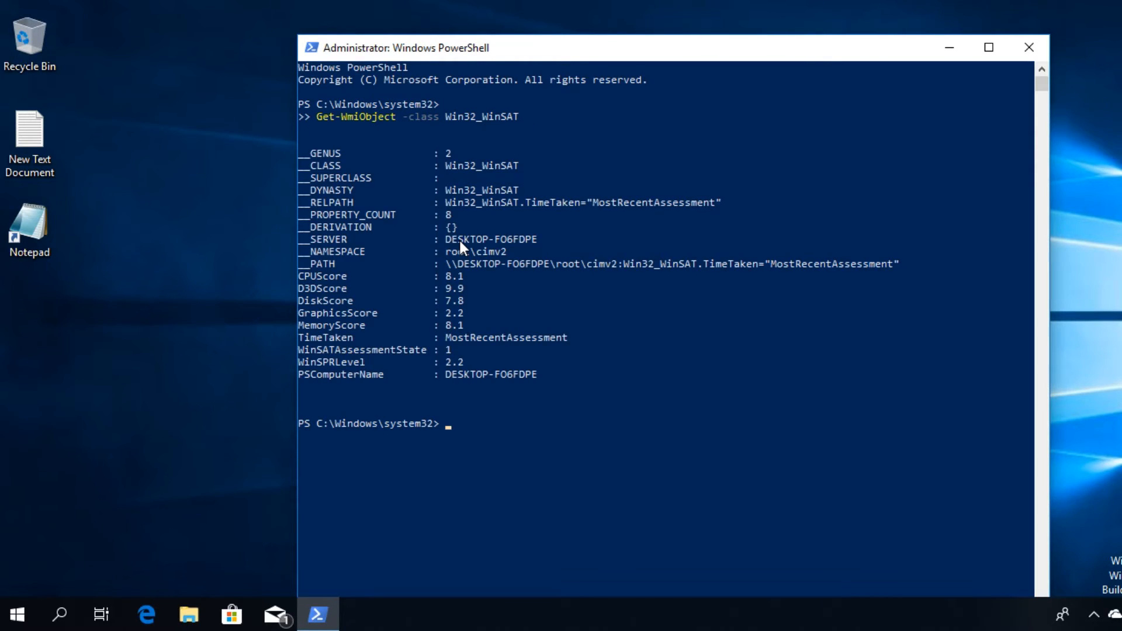
pyautogui.moveTo(520, 303)
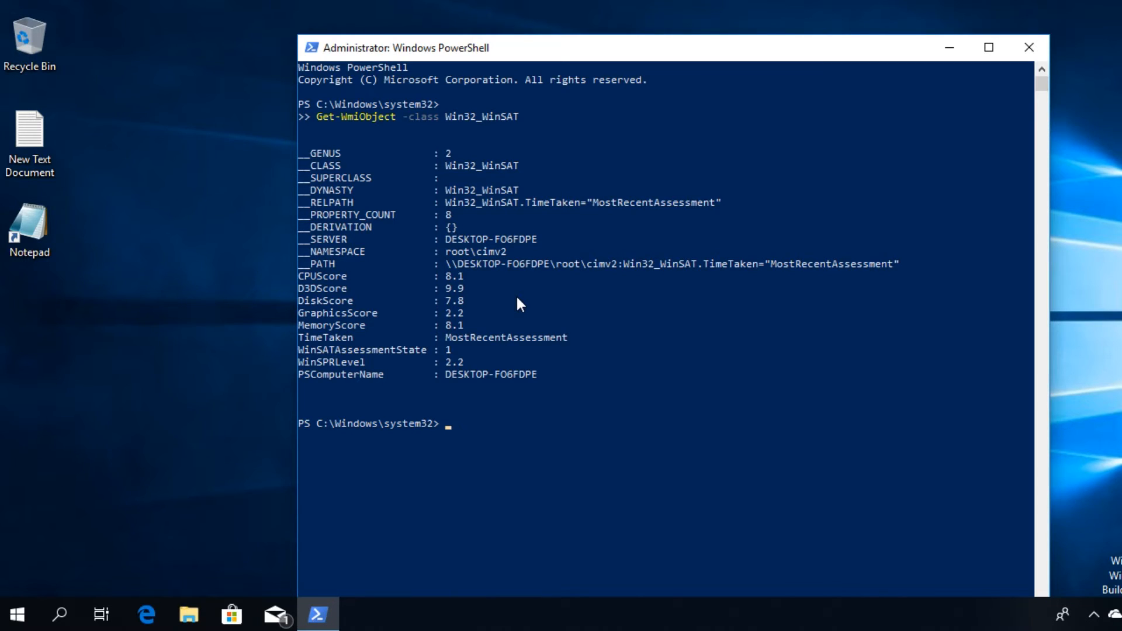
pyautogui.moveTo(329, 288)
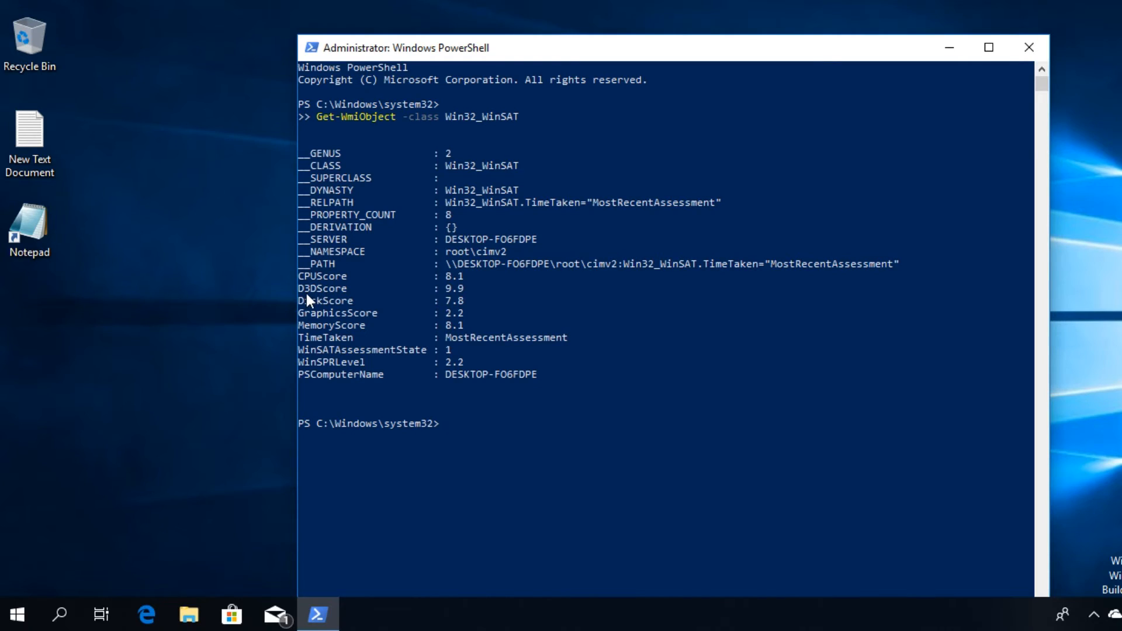
pyautogui.moveTo(316, 309)
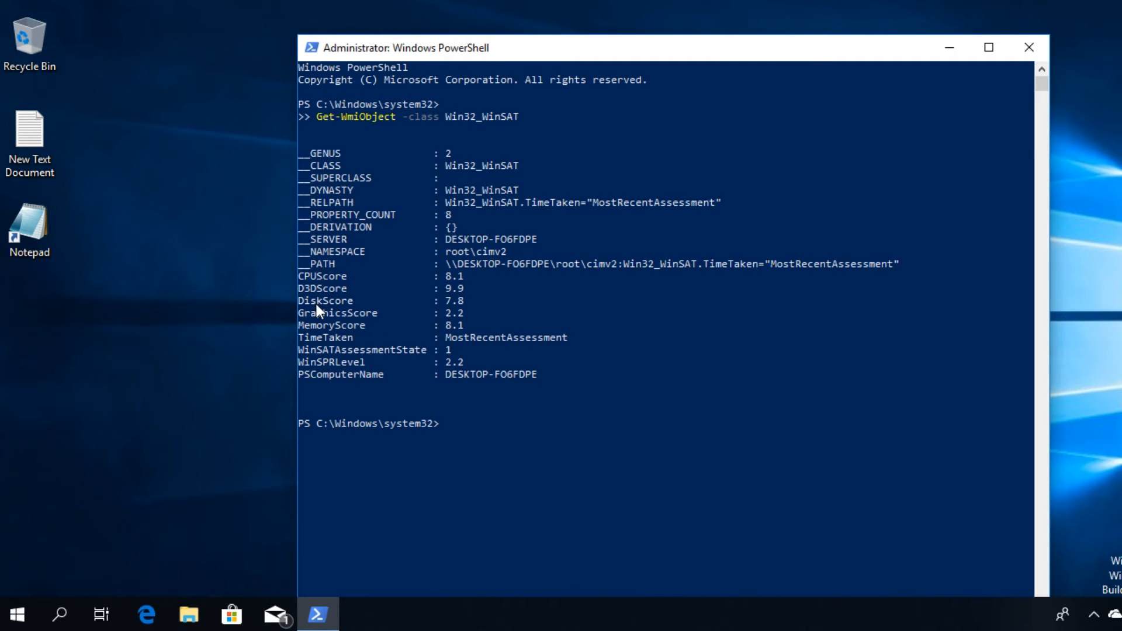
pyautogui.moveTo(340, 310)
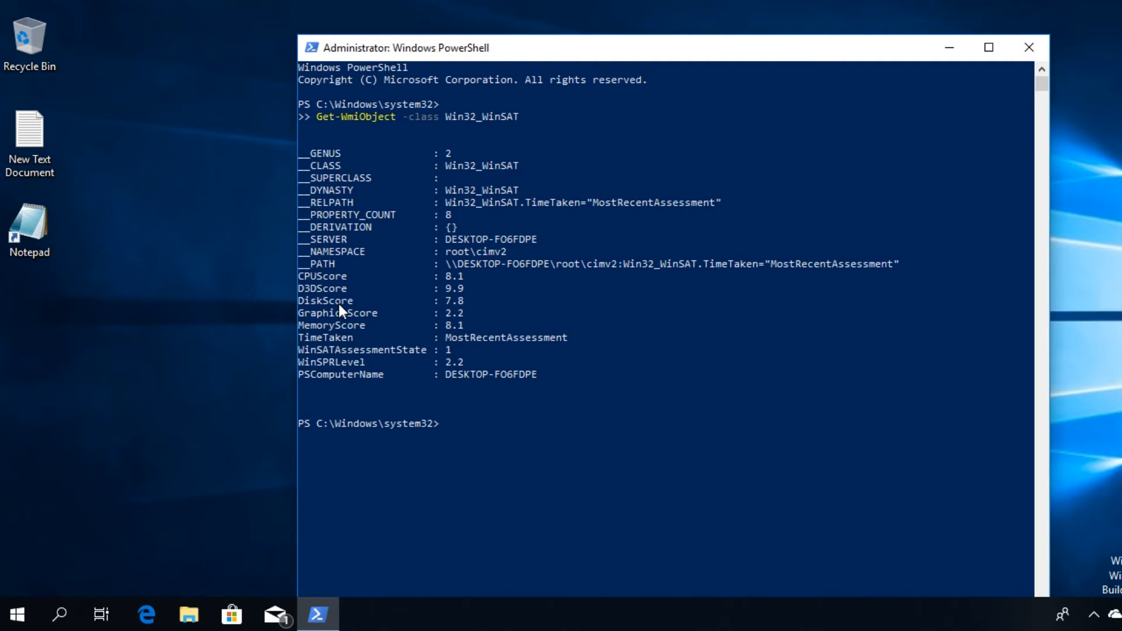
pyautogui.moveTo(334, 357)
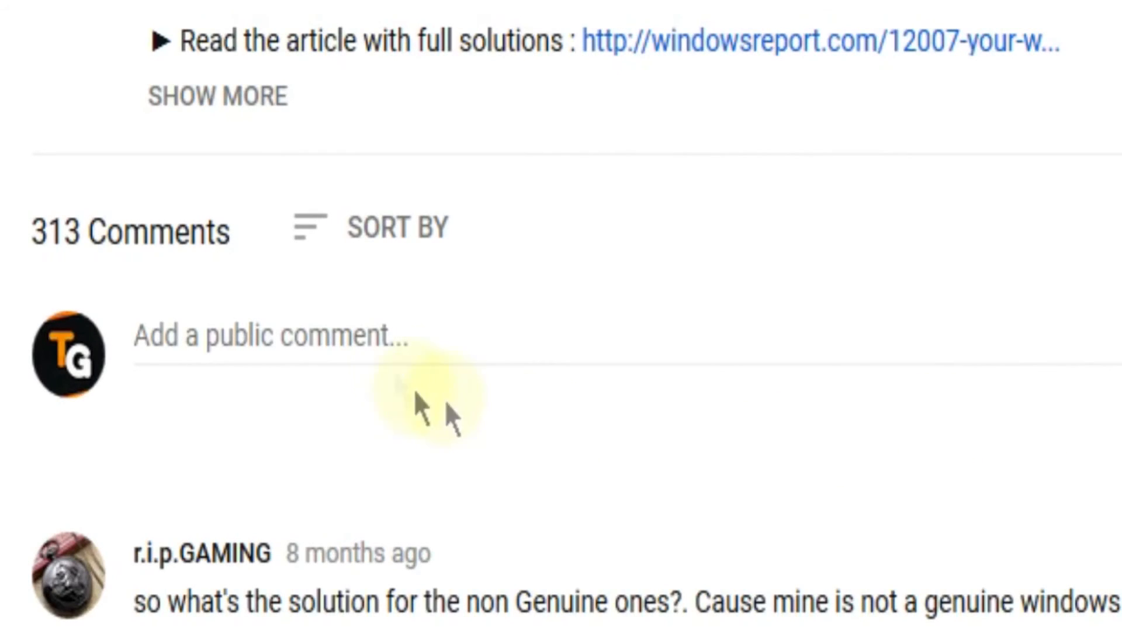
# Step: Start typing a public comment beginning with 'I ha'
pyautogui.write('I ha')
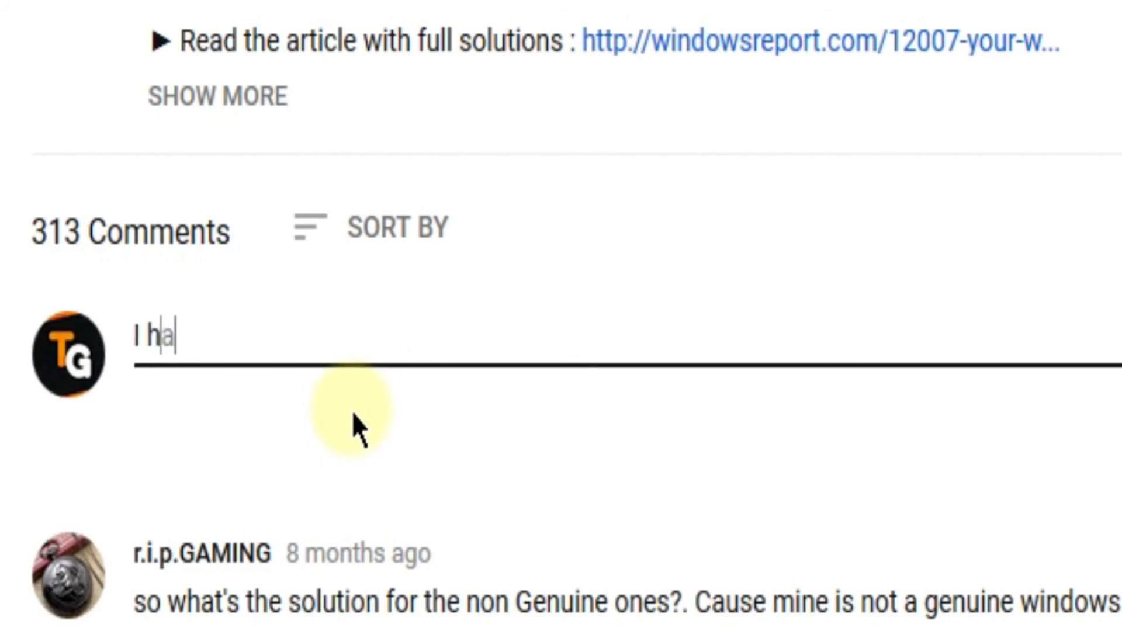